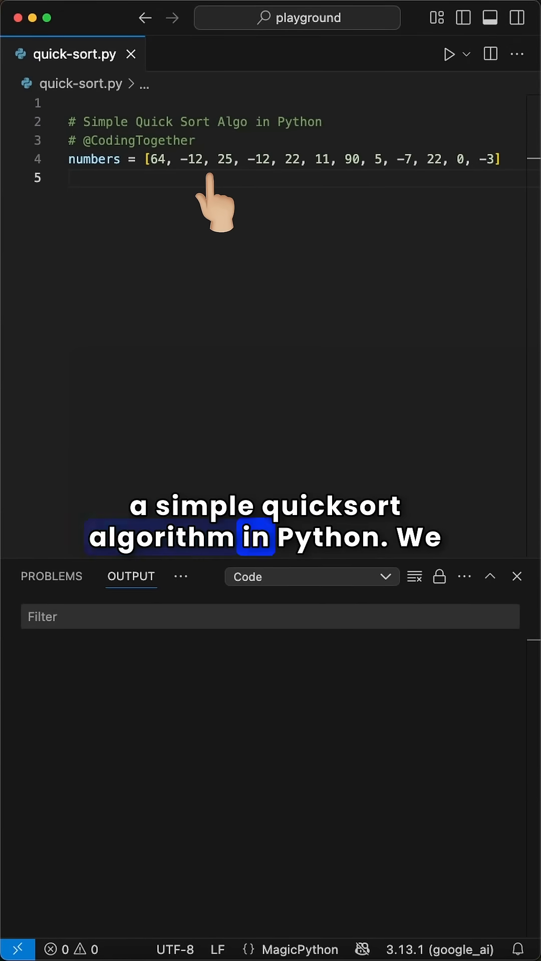
text(def quick_sort(arr):)
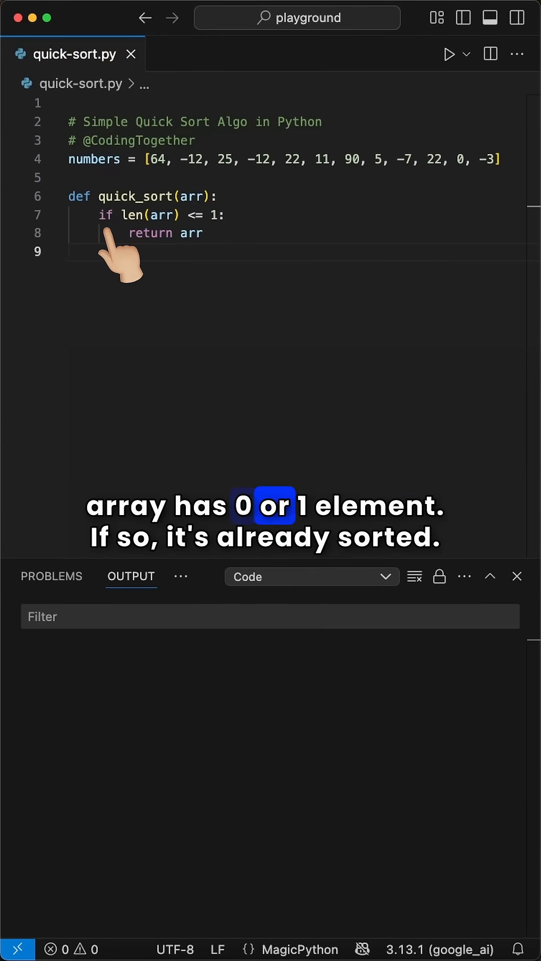
mouse_move(208, 246)
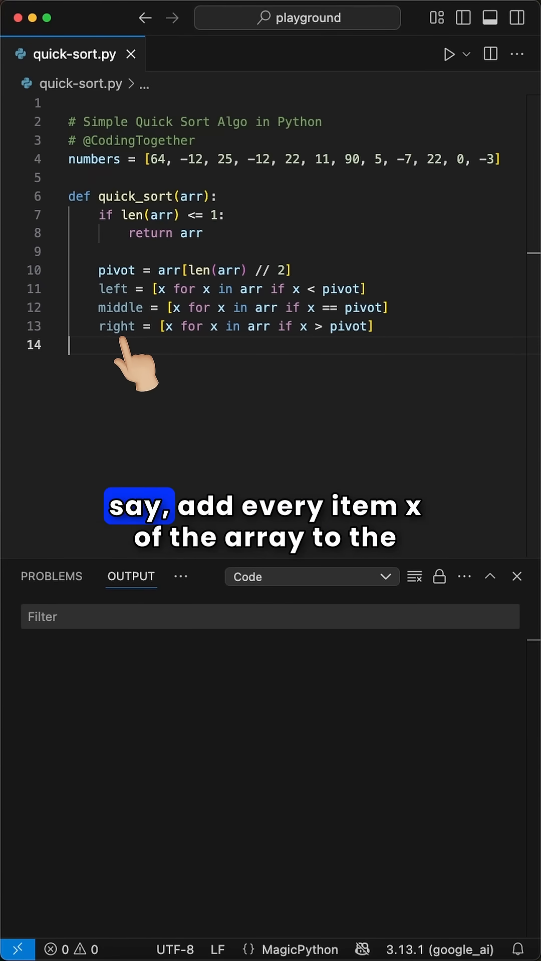
mouse_move(269, 331)
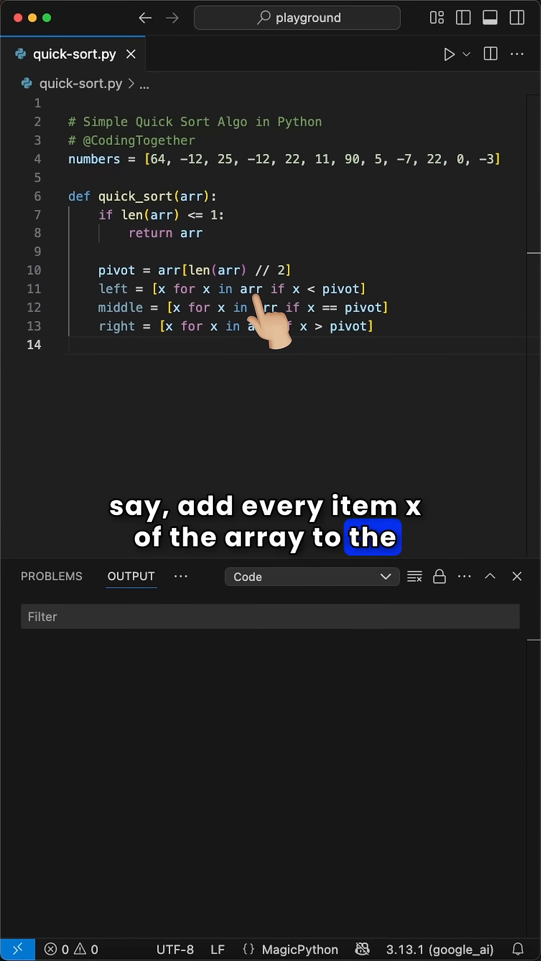